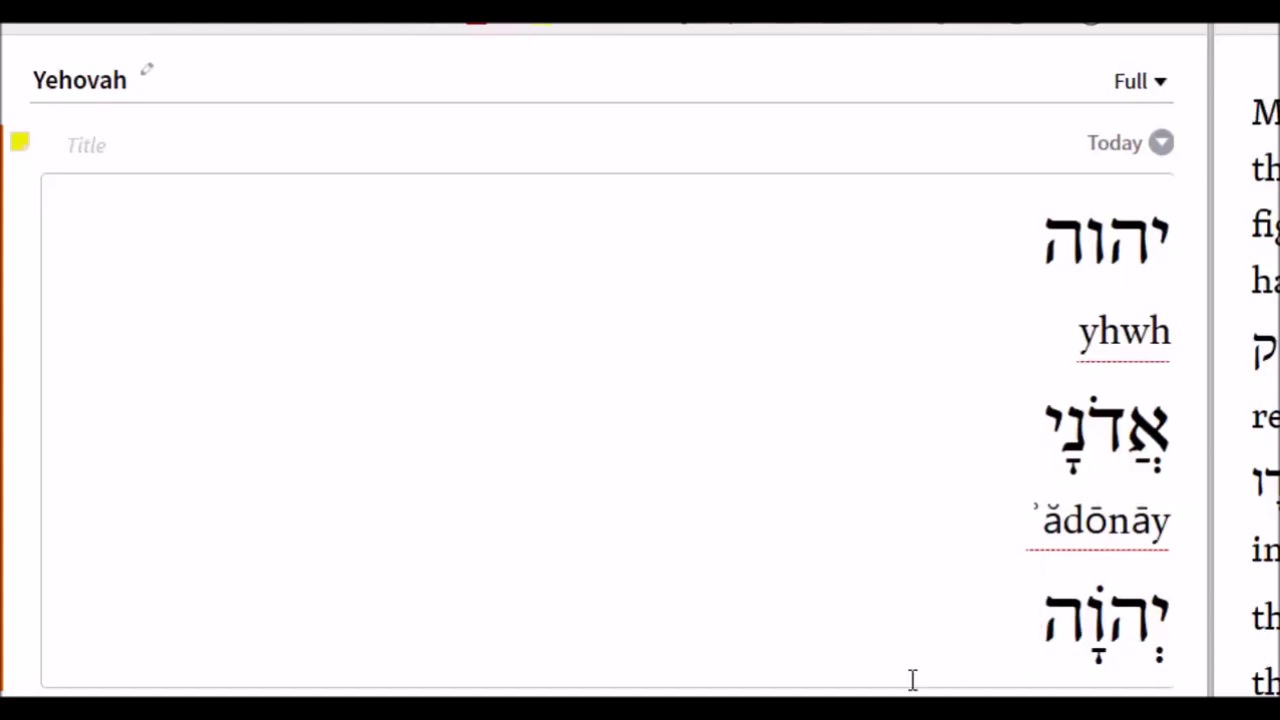
- Bring up the context menu for LORD in Exodus 15:2, showing Yah and Strong's H3050
click(1020, 644)
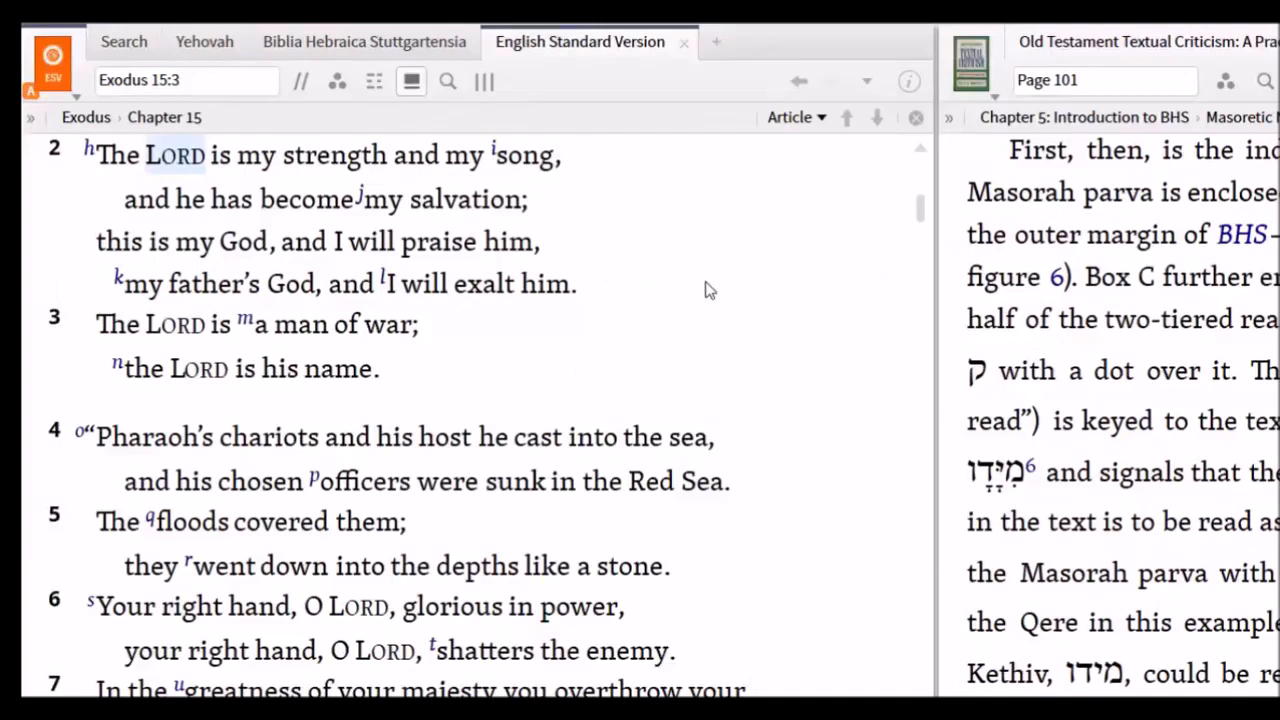
mouse_move(184, 168)
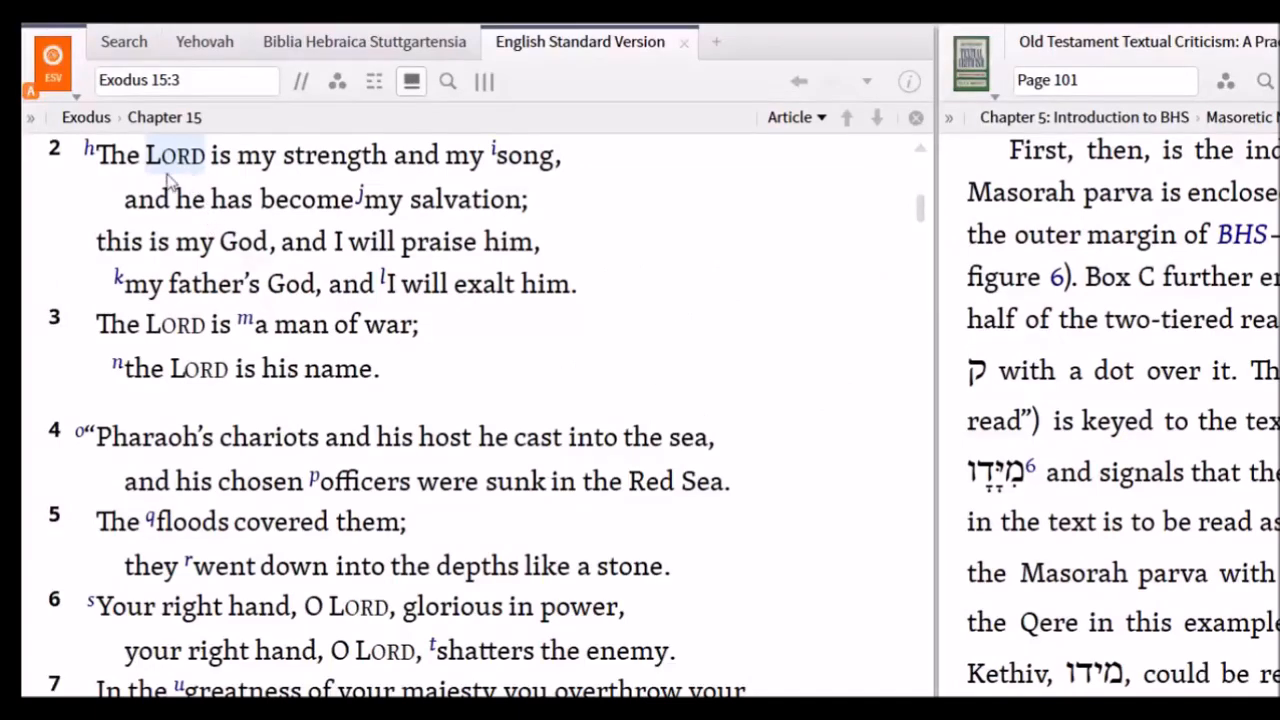
mouse_move(156, 188)
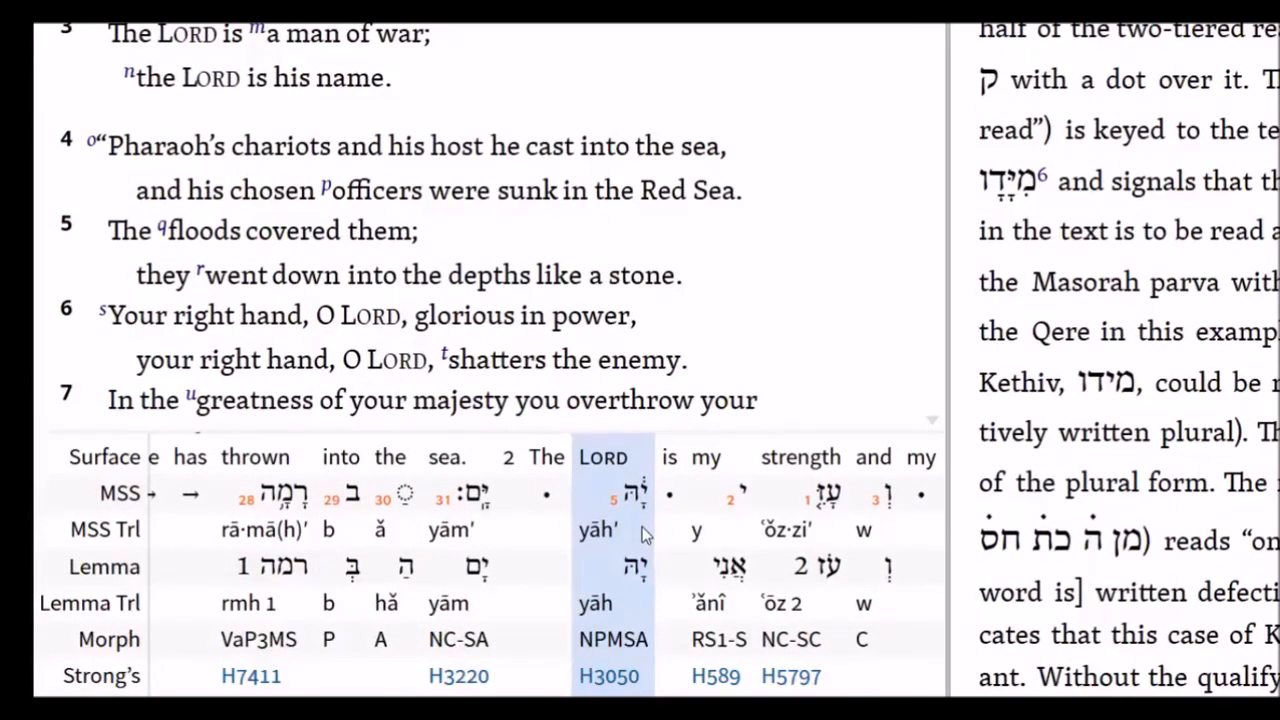
mouse_move(656, 504)
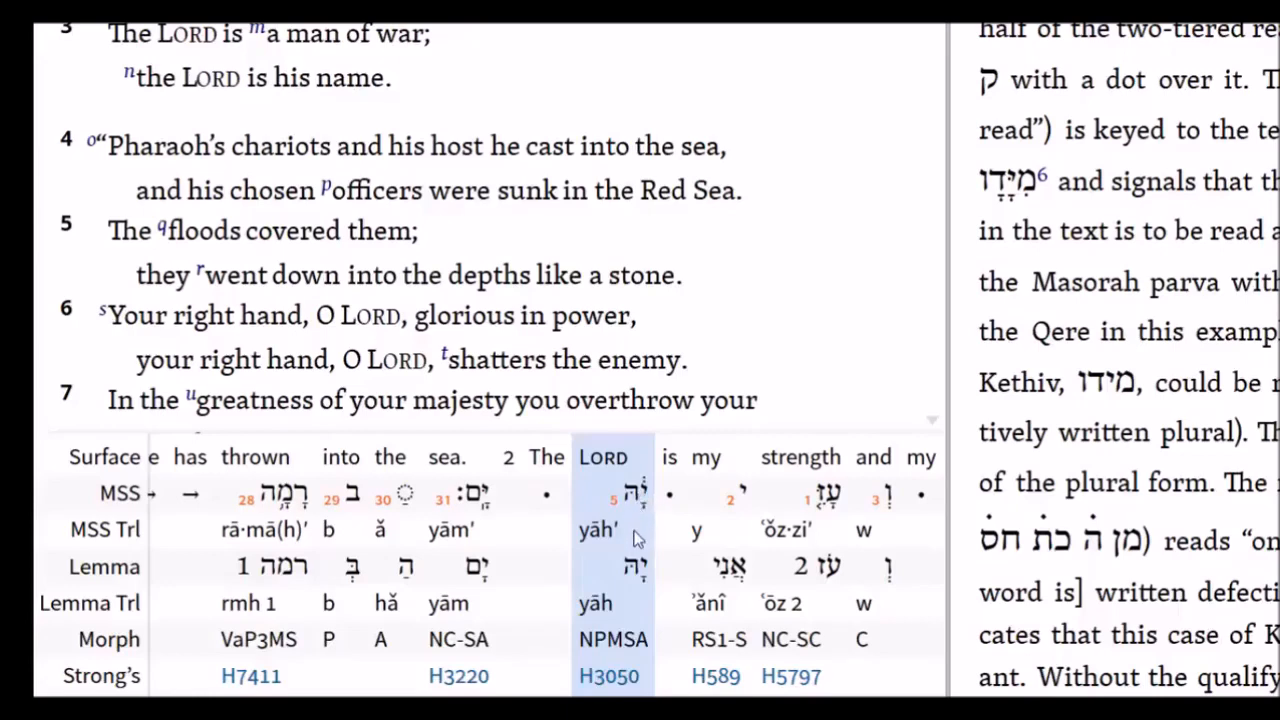
mouse_move(632, 576)
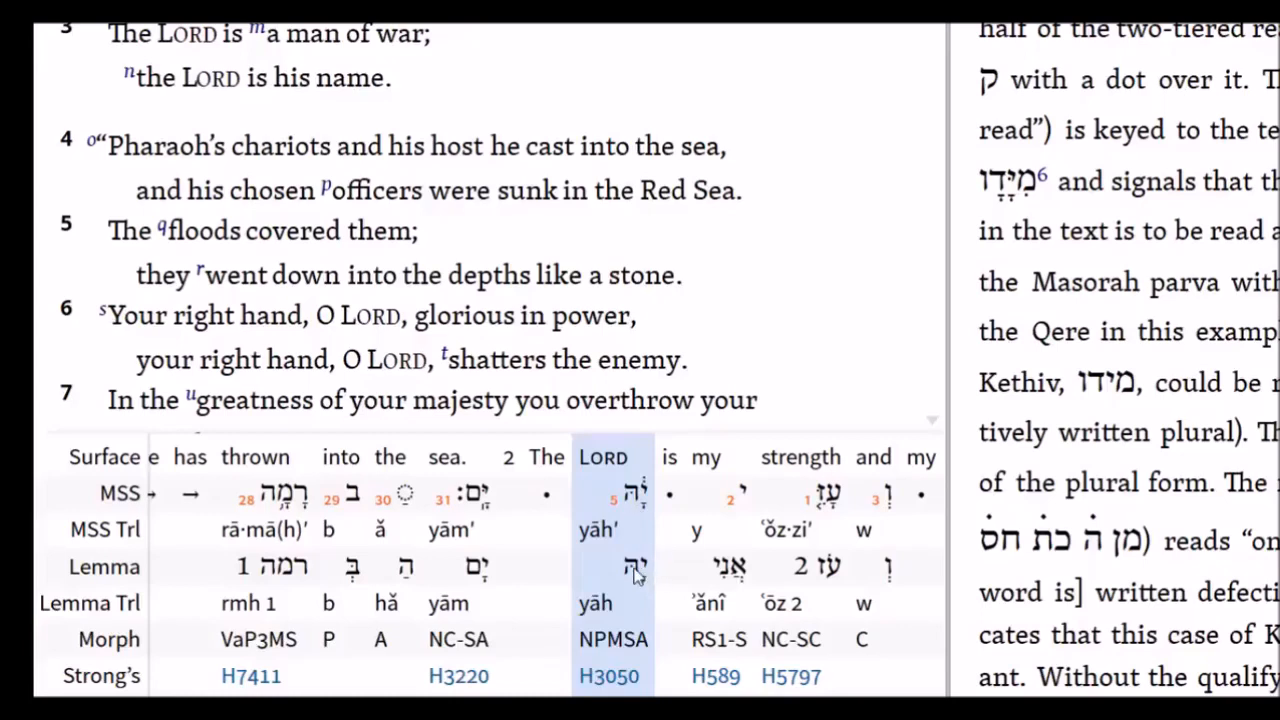
mouse_move(602, 580)
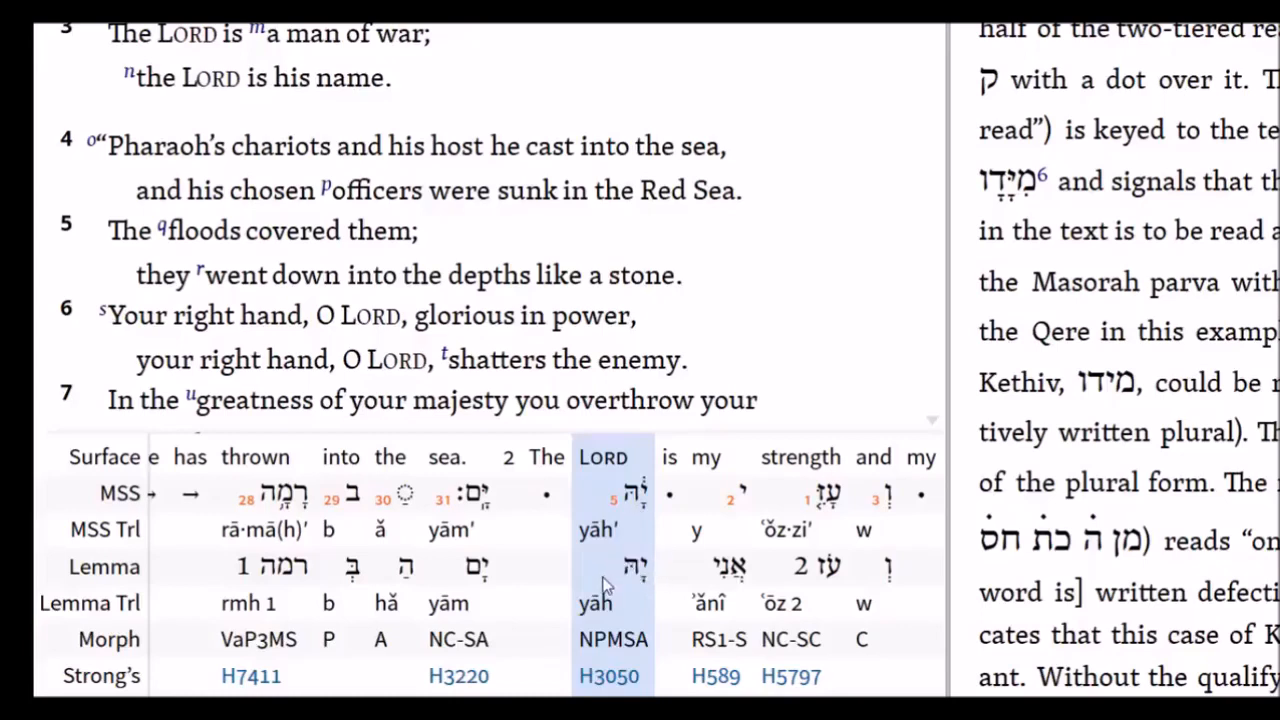
mouse_move(636, 550)
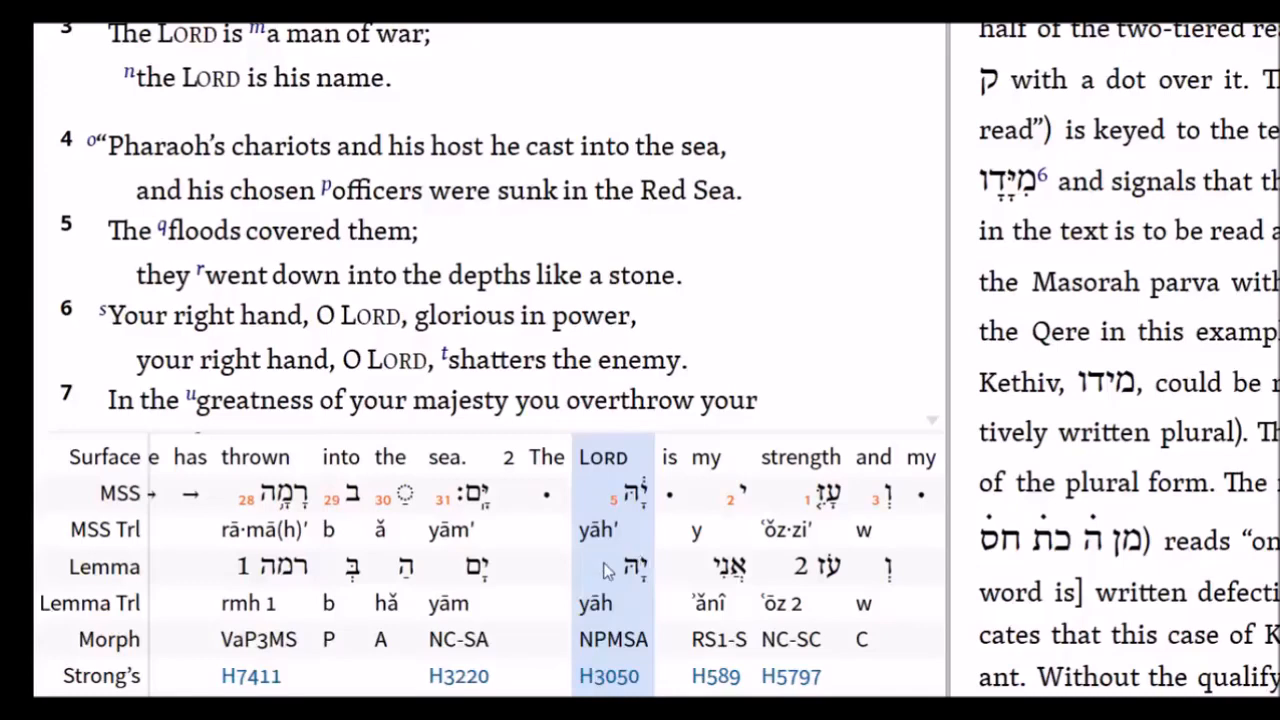
mouse_move(630, 568)
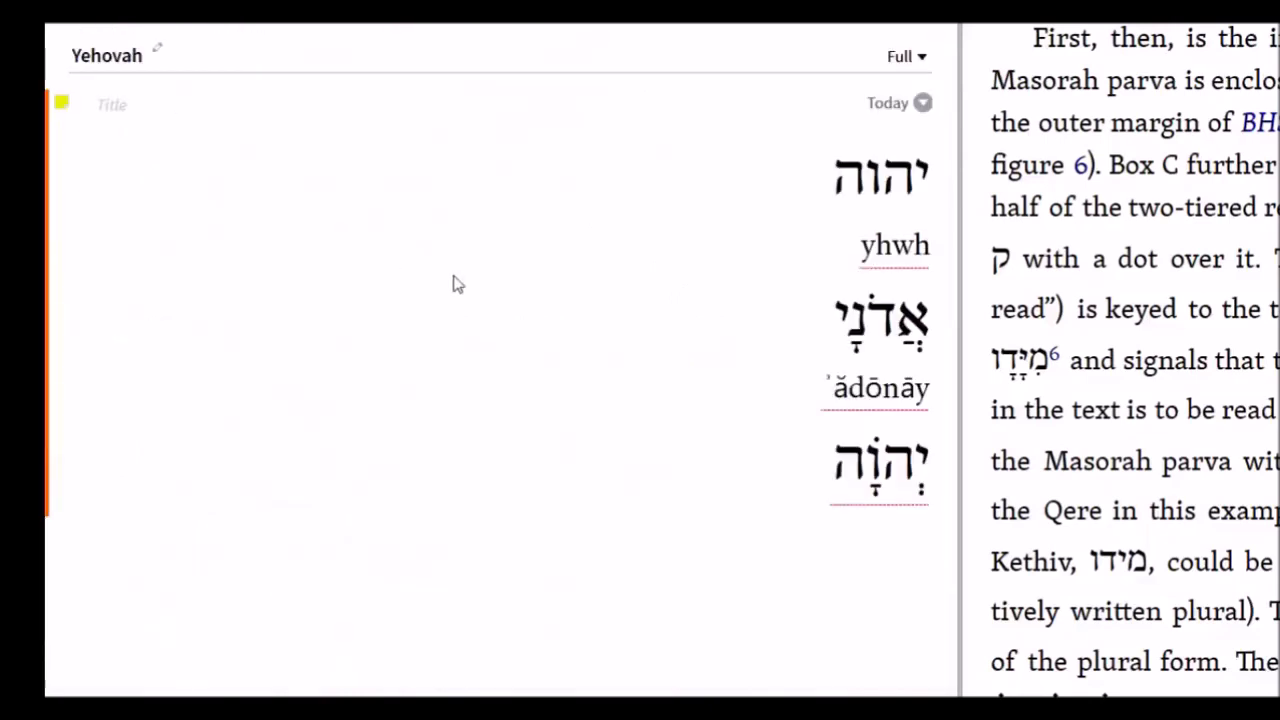
mouse_move(544, 518)
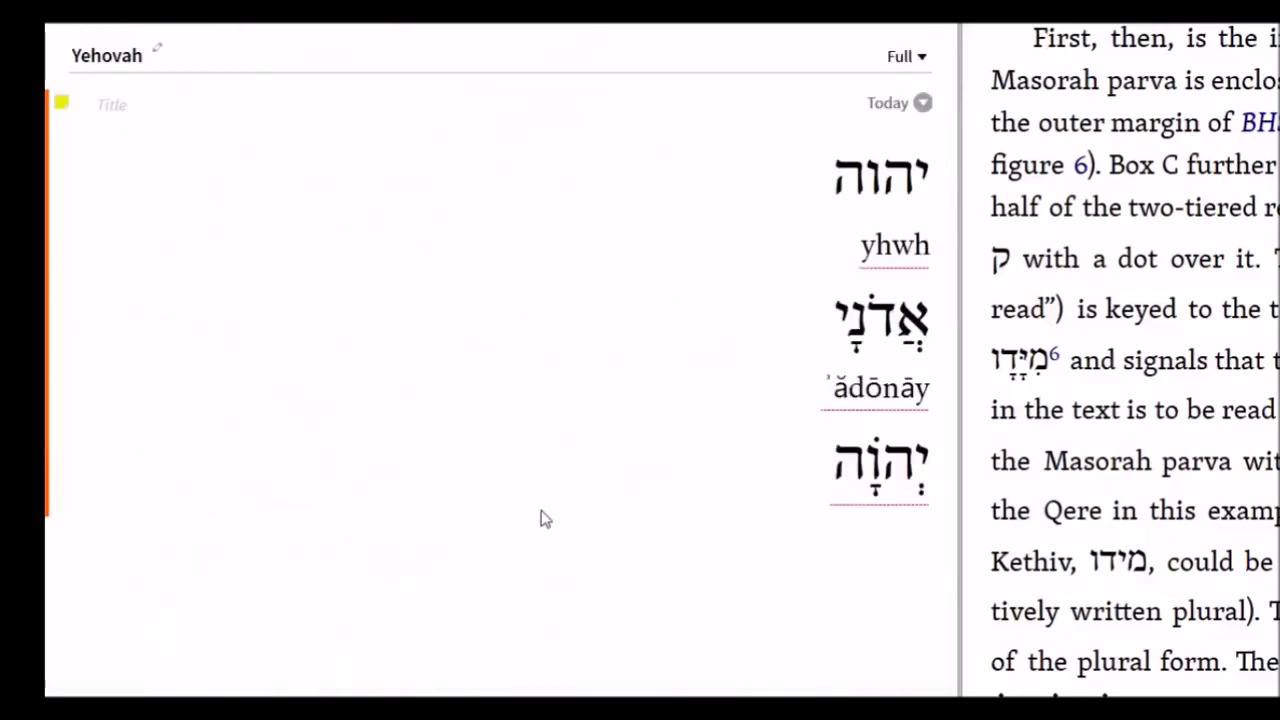
mouse_move(558, 454)
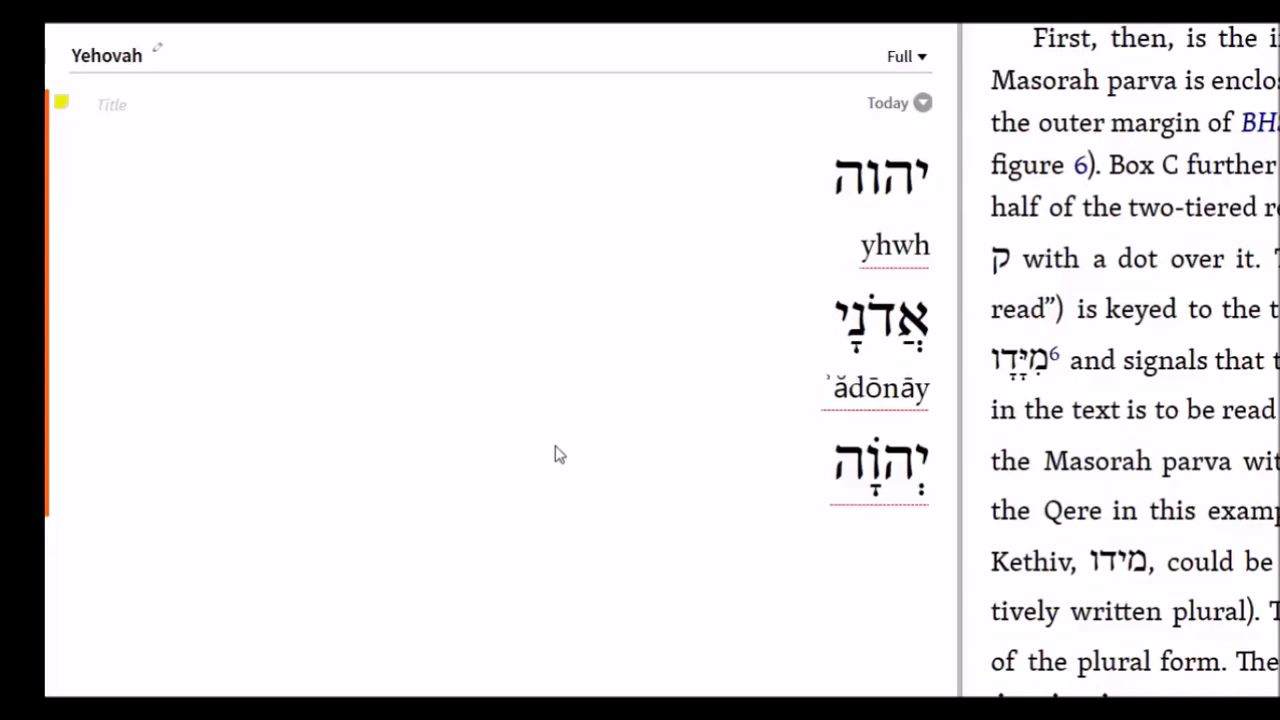
mouse_move(890, 488)
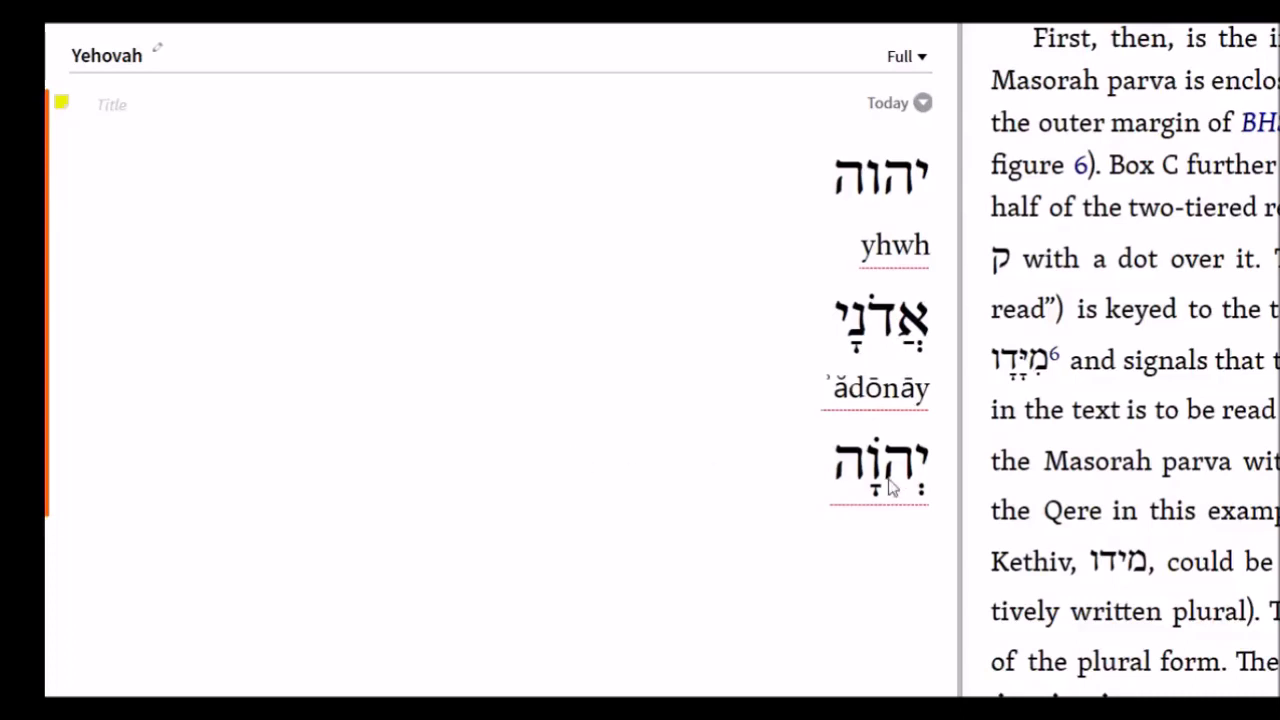
mouse_move(718, 458)
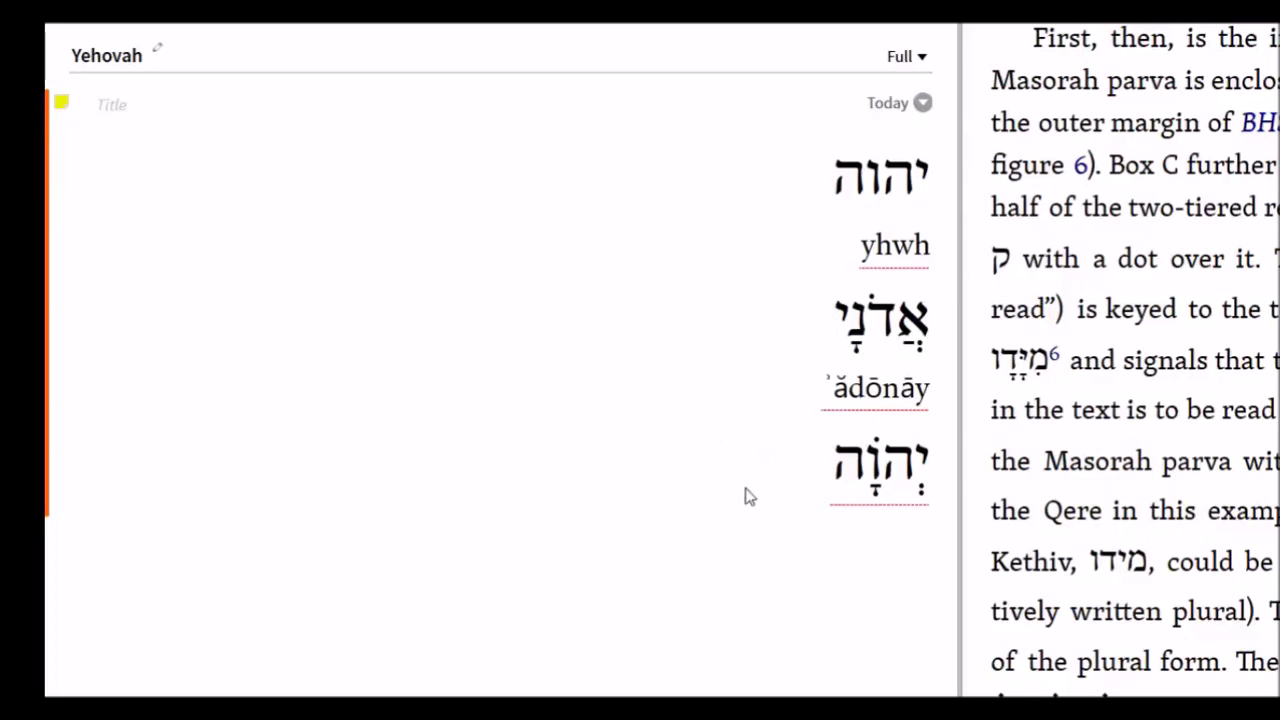
mouse_move(774, 516)
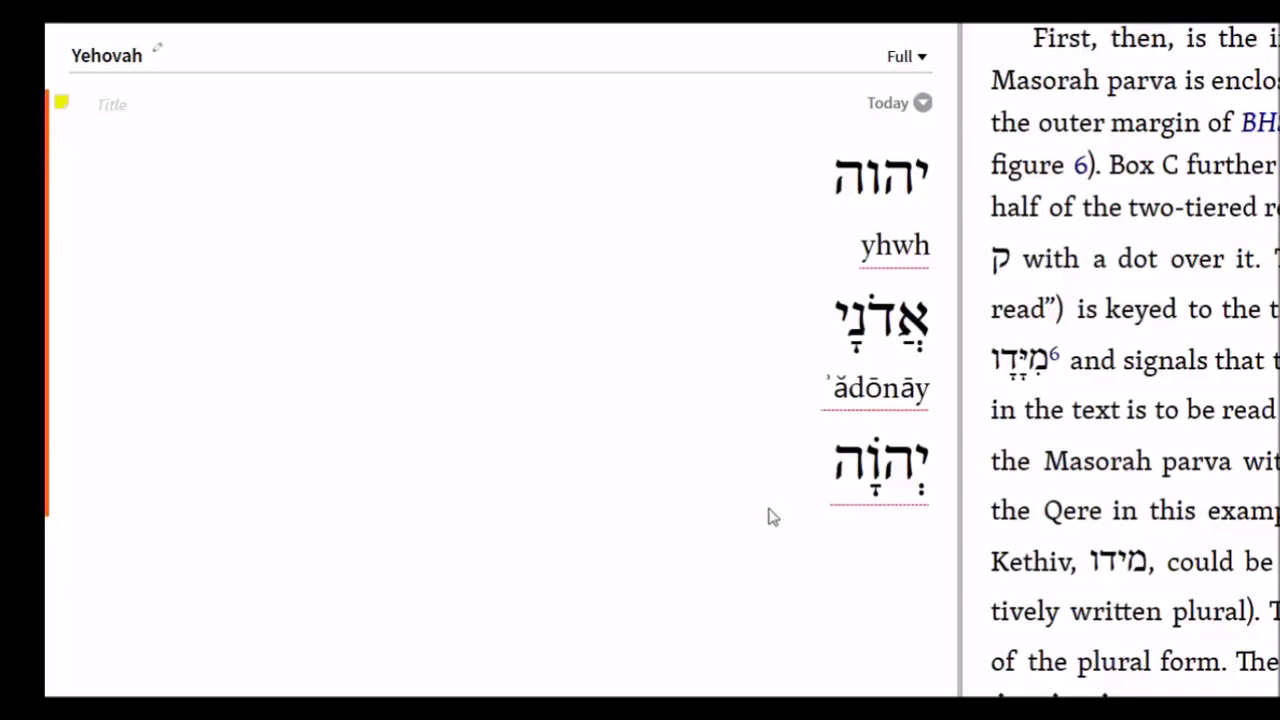
mouse_move(920, 516)
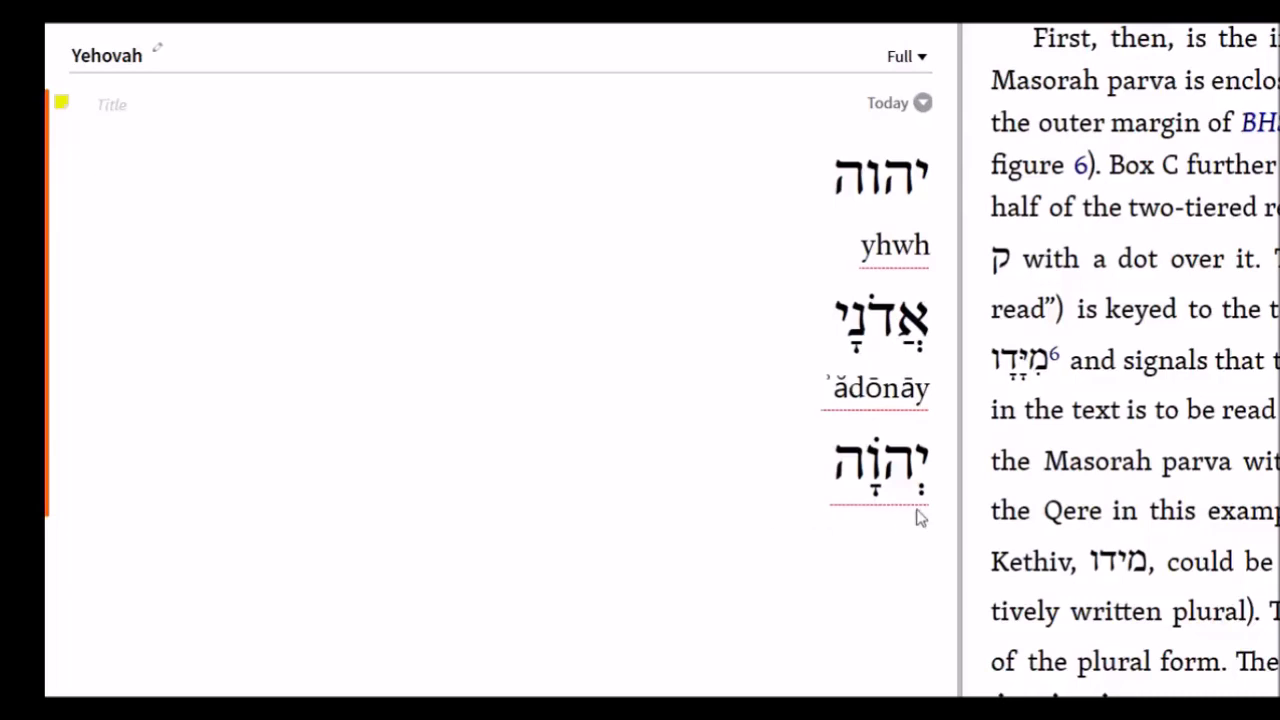
mouse_move(644, 344)
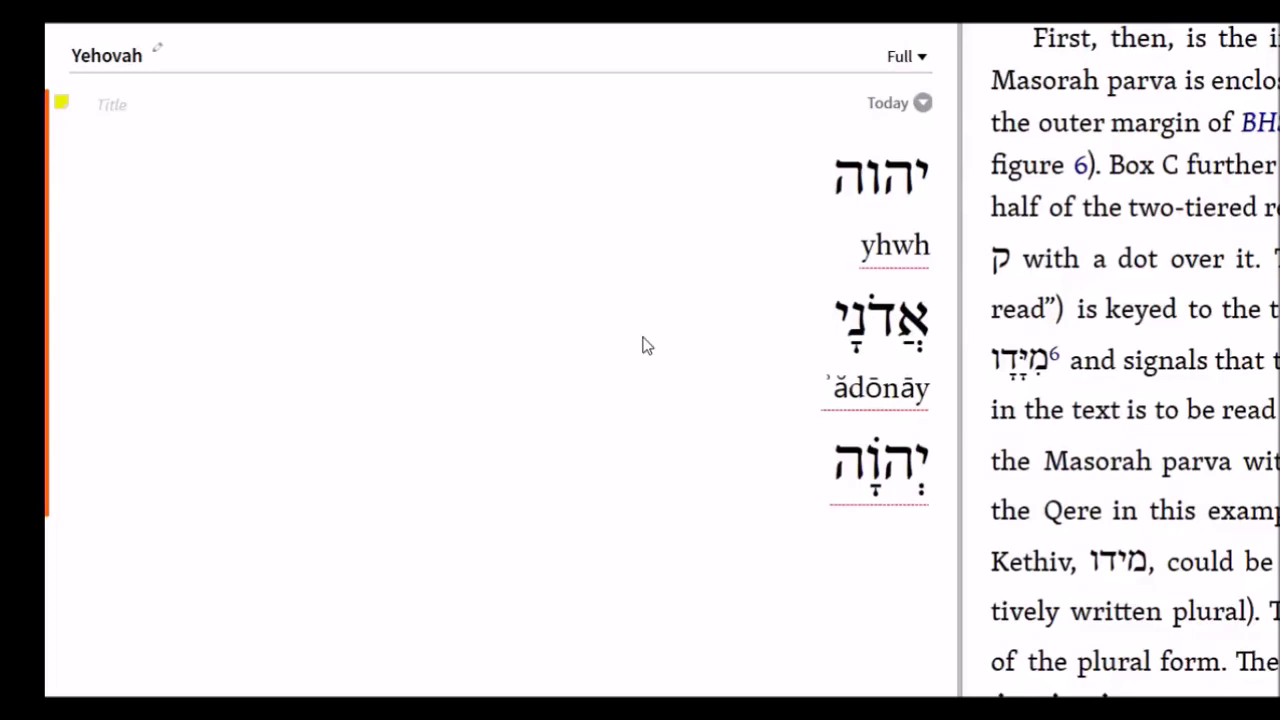
mouse_move(572, 456)
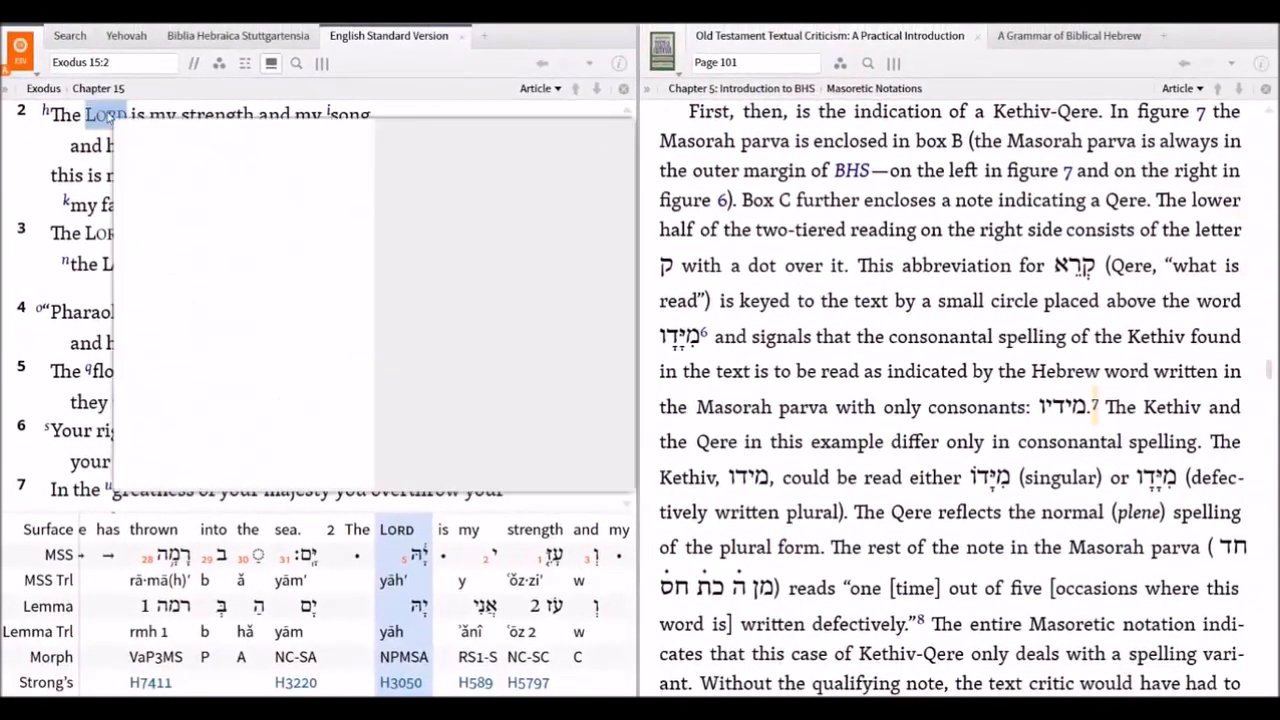
right_click(100, 114)
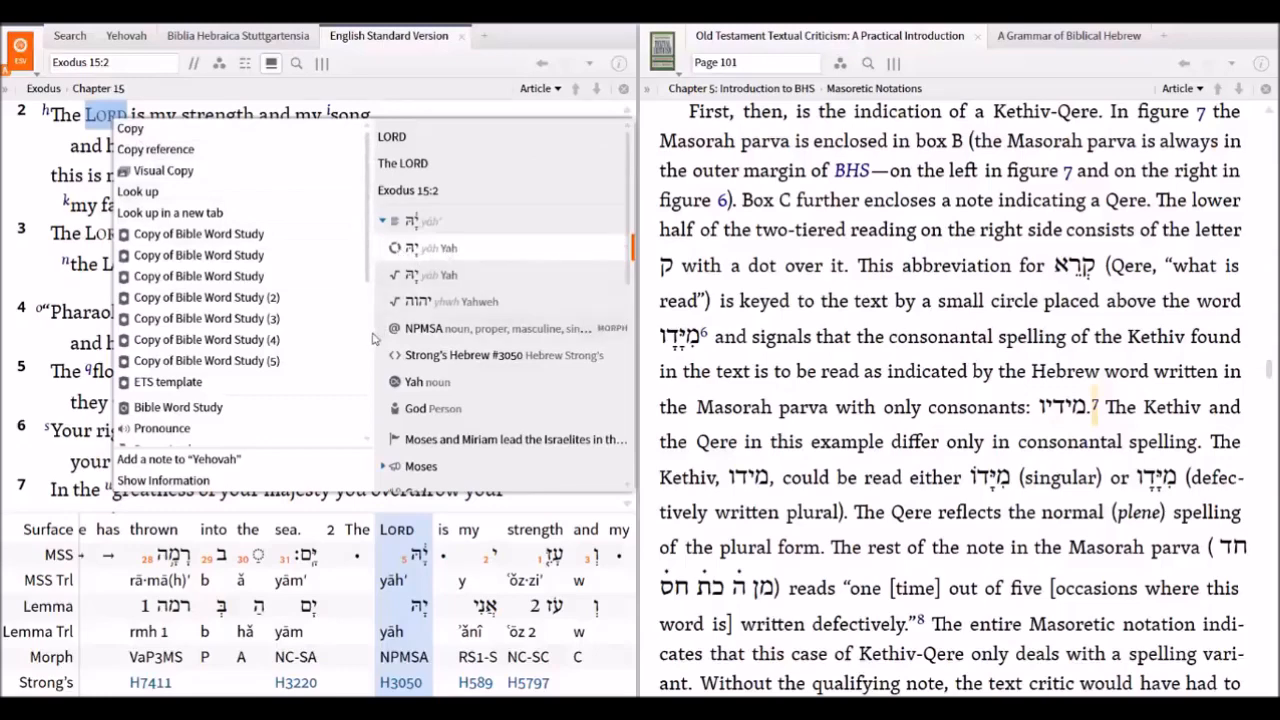
- Search the ESV for the Hebrew lemma Yah, returning 26 results in 24 verses
click(370, 292)
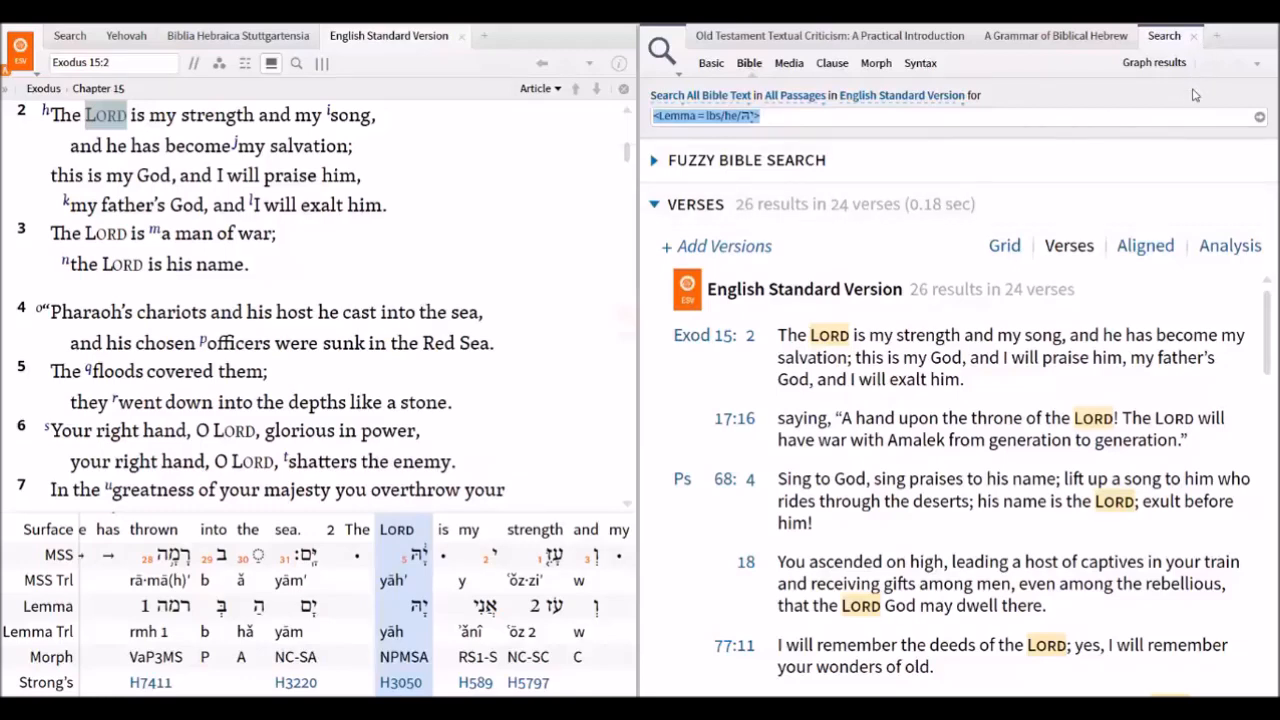
mouse_move(1168, 110)
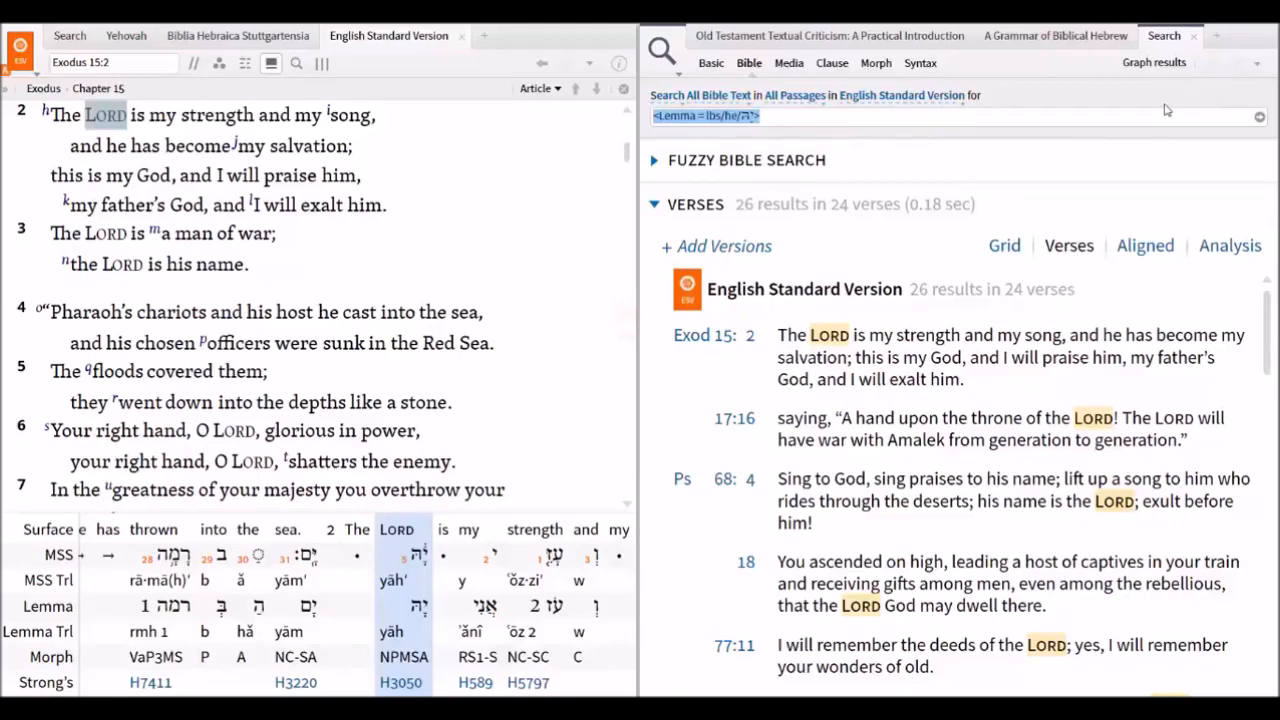